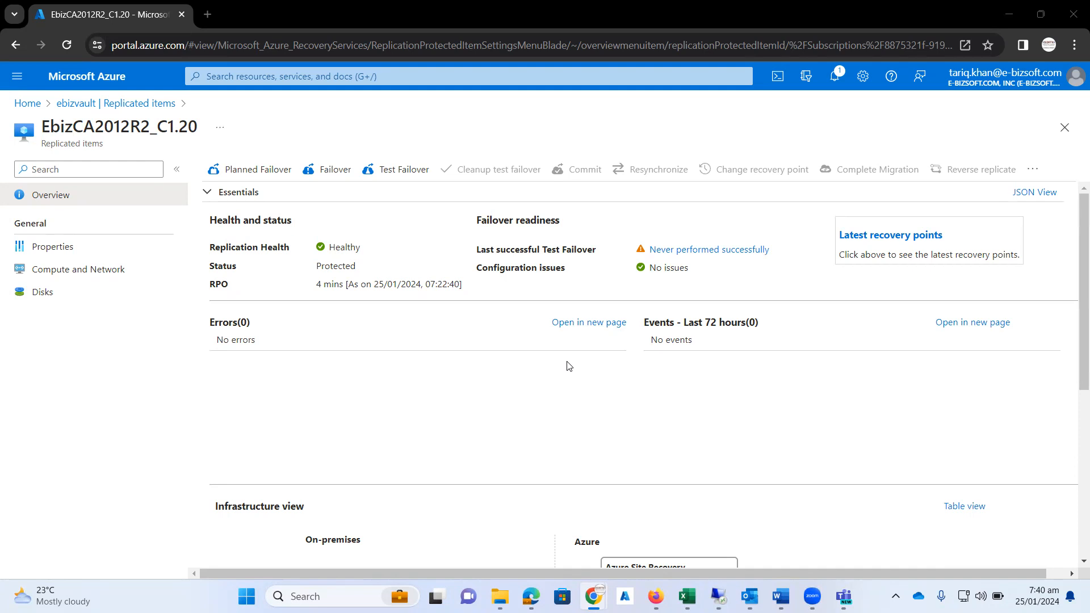
{"action": "mouse_move", "coordinate": [586, 360]}
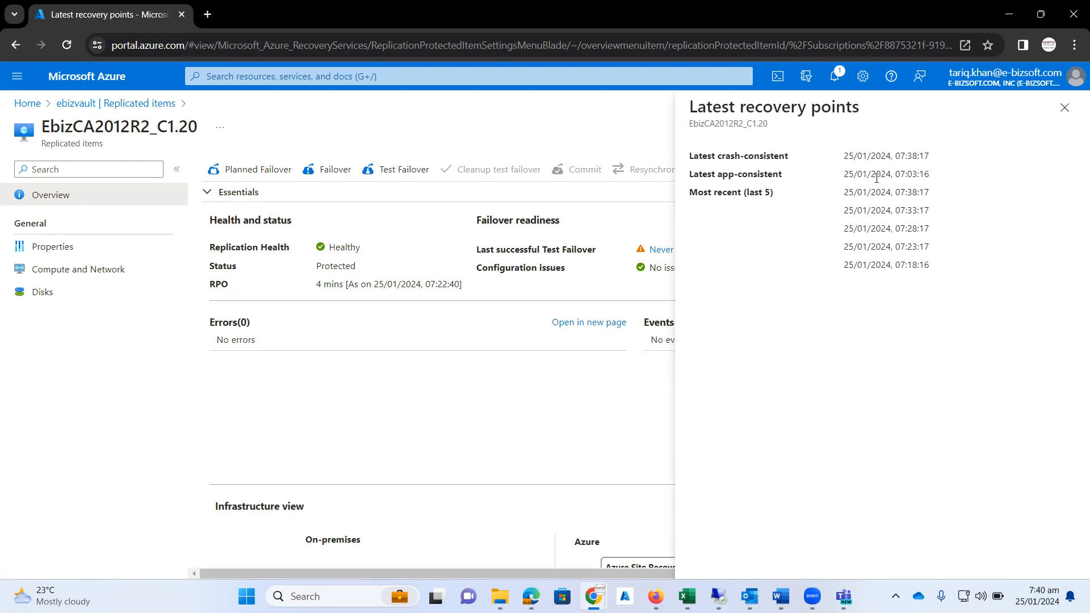
{"action": "mouse_move", "coordinate": [490, 412]}
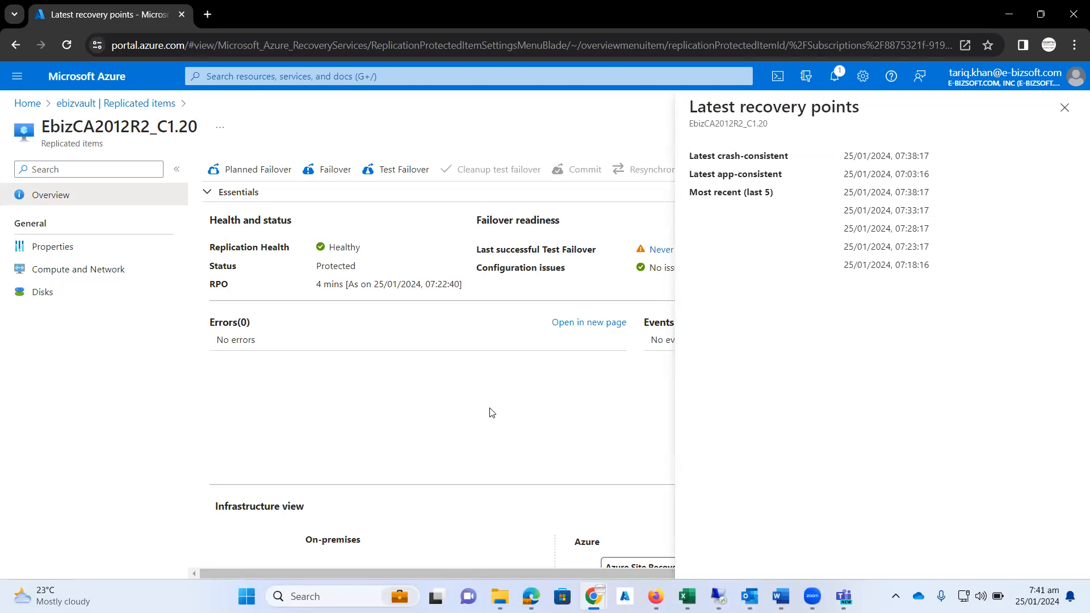
{"action": "mouse_move", "coordinate": [36, 206]}
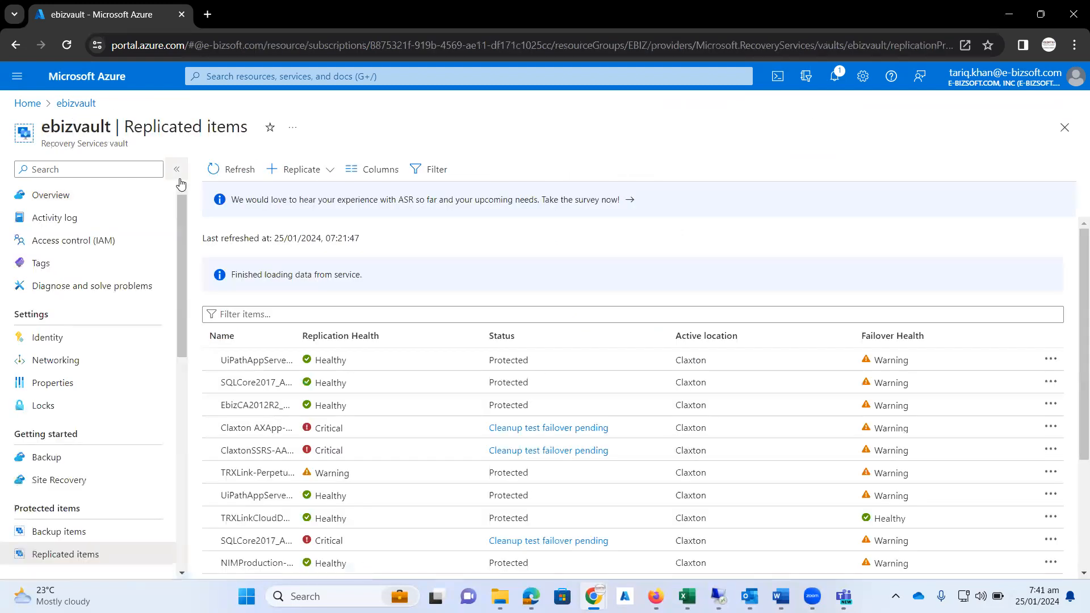
Open the actions menu for EbizCA2012R2_C1.20 in the Replicated items list.
{"action": "left_click", "coordinate": [176, 169]}
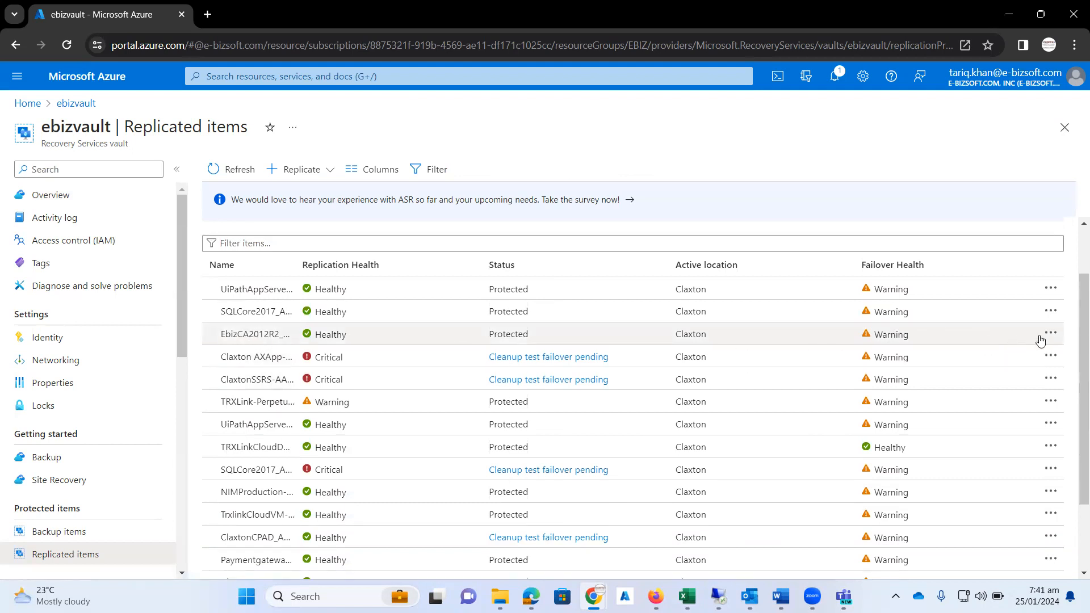
{"action": "left_click", "coordinate": [1051, 334]}
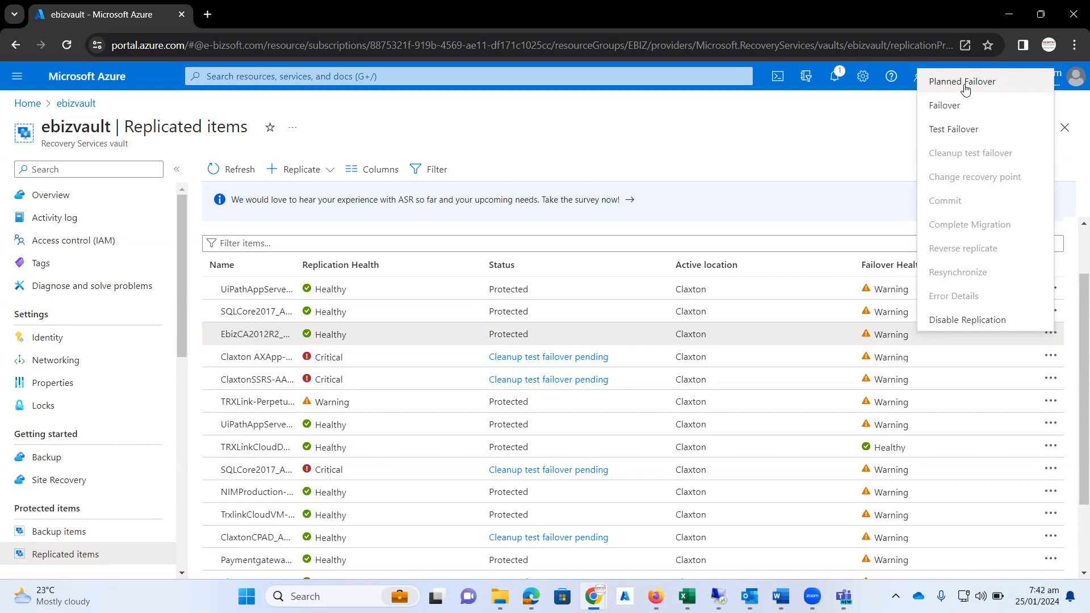
{"action": "mouse_move", "coordinate": [960, 105]}
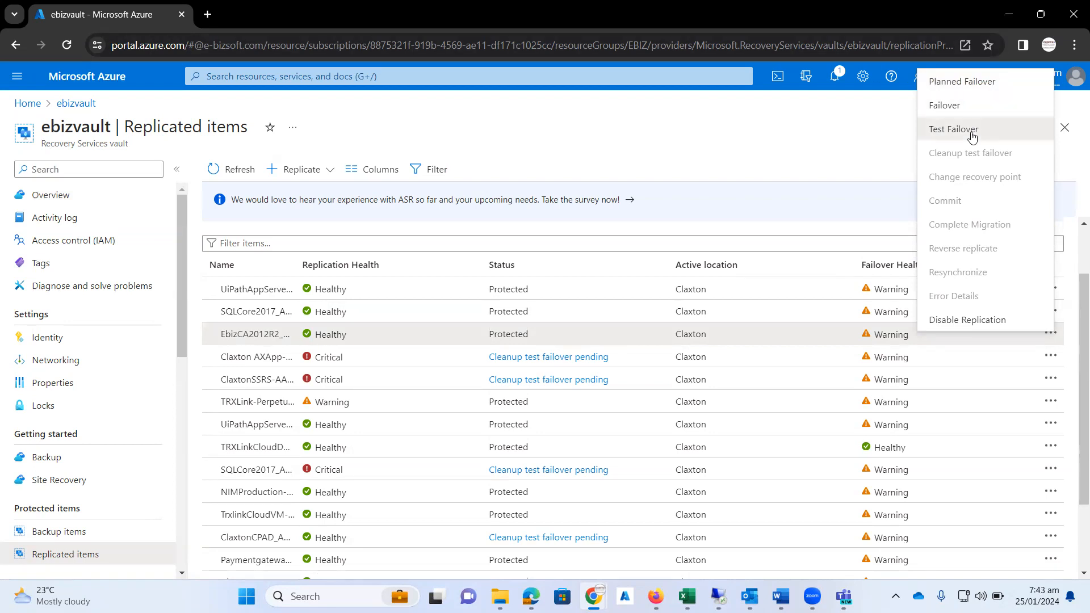
Launch a test failover into VirtualNetworkforMigration and view the job's progress.
{"action": "left_click", "coordinate": [954, 130]}
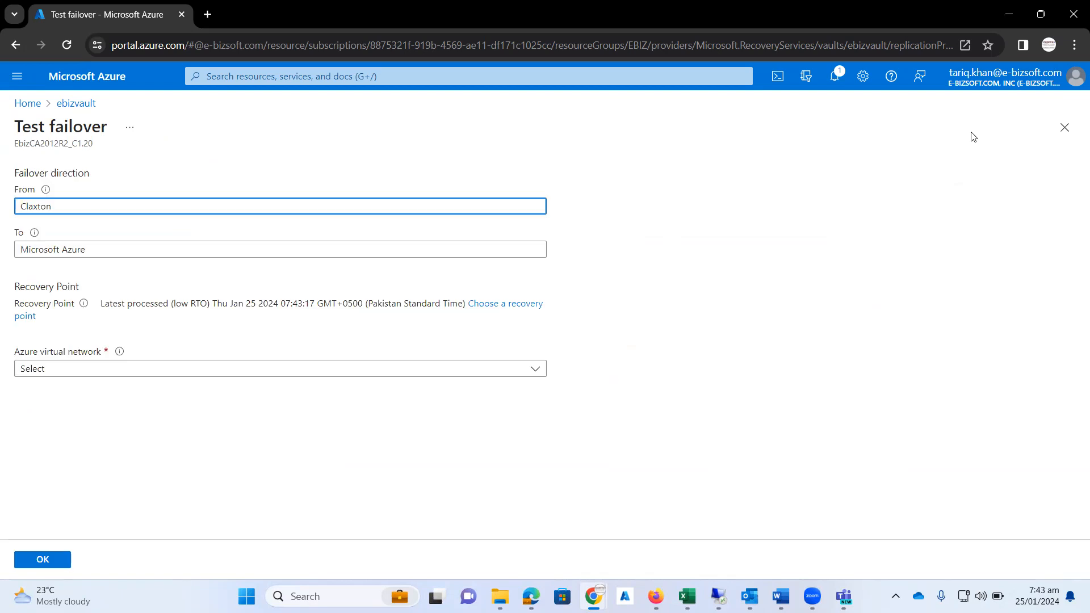
{"action": "mouse_move", "coordinate": [65, 233]}
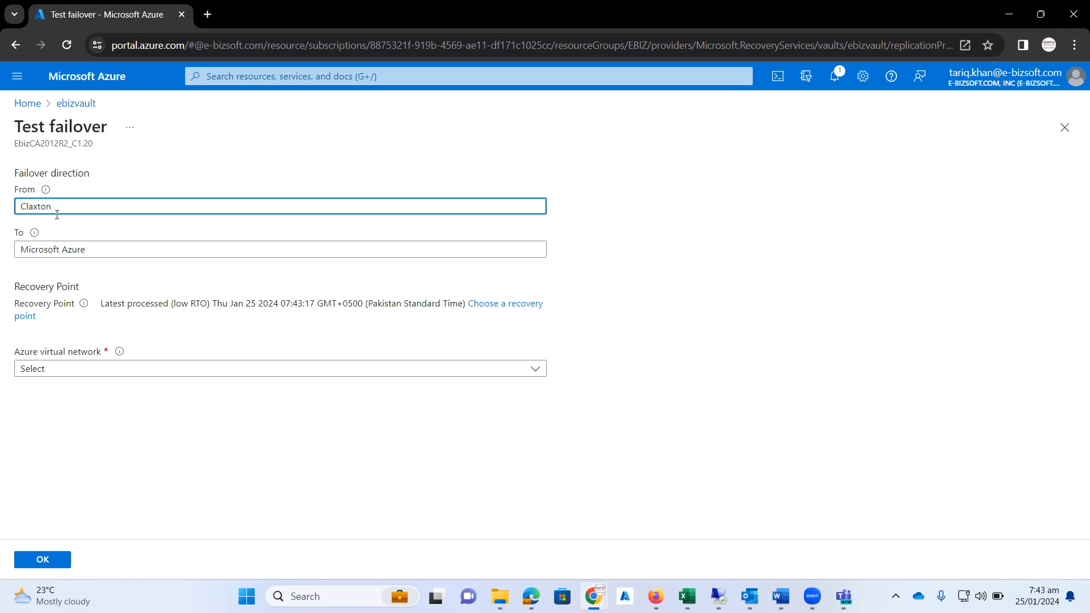
{"action": "mouse_move", "coordinate": [59, 230]}
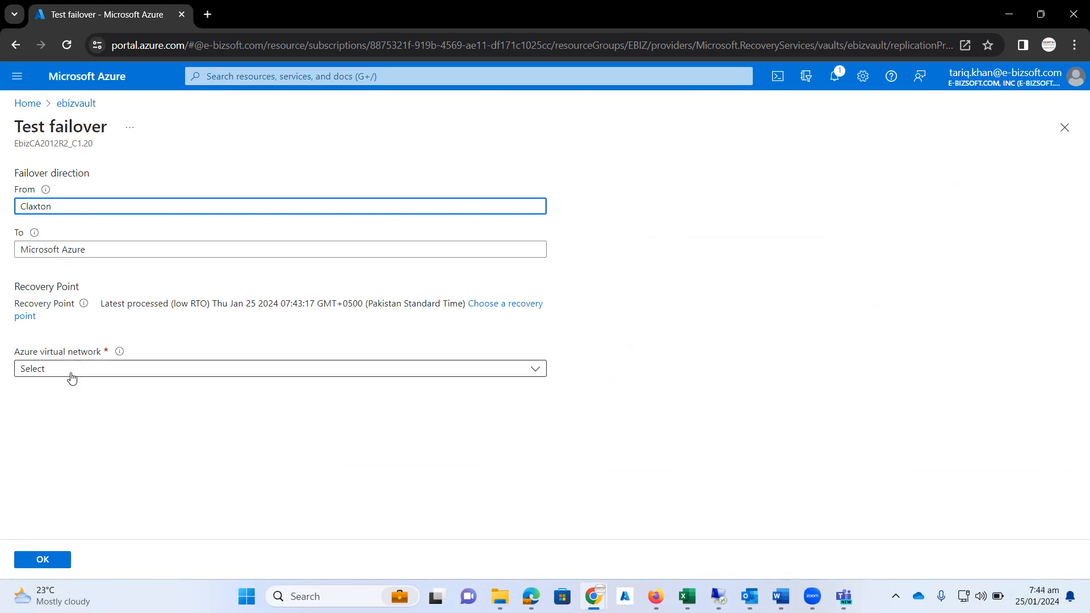
{"action": "left_click", "coordinate": [280, 369]}
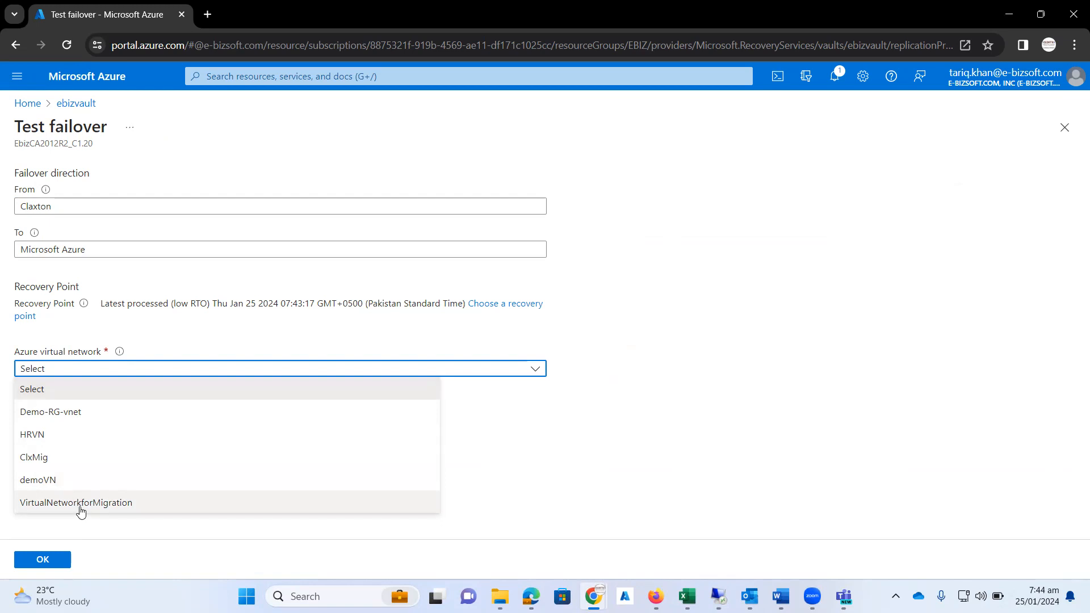
{"action": "left_click", "coordinate": [75, 502]}
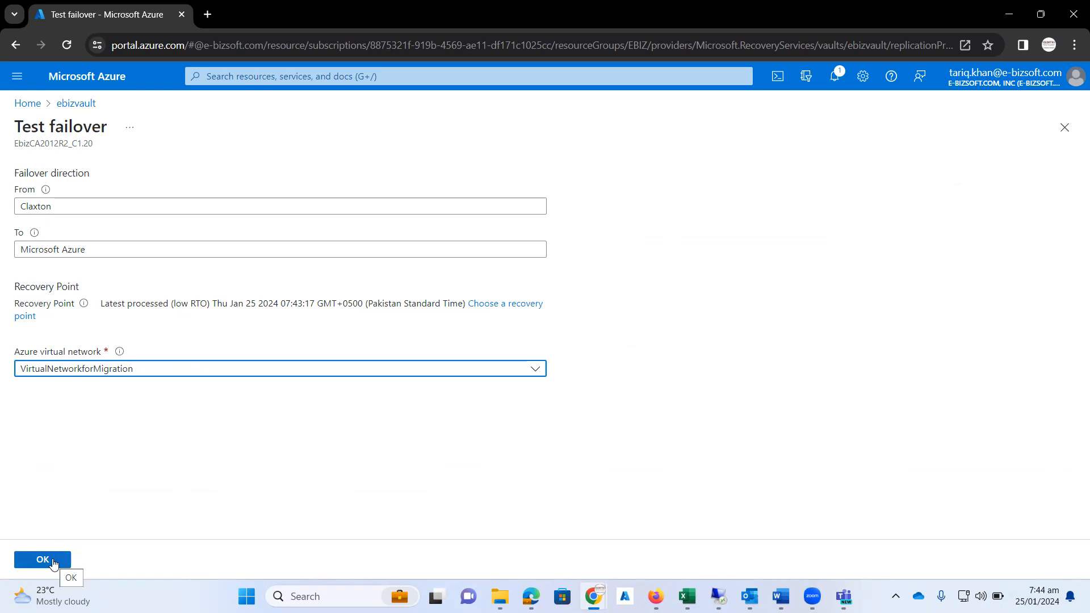
{"action": "left_click", "coordinate": [42, 560]}
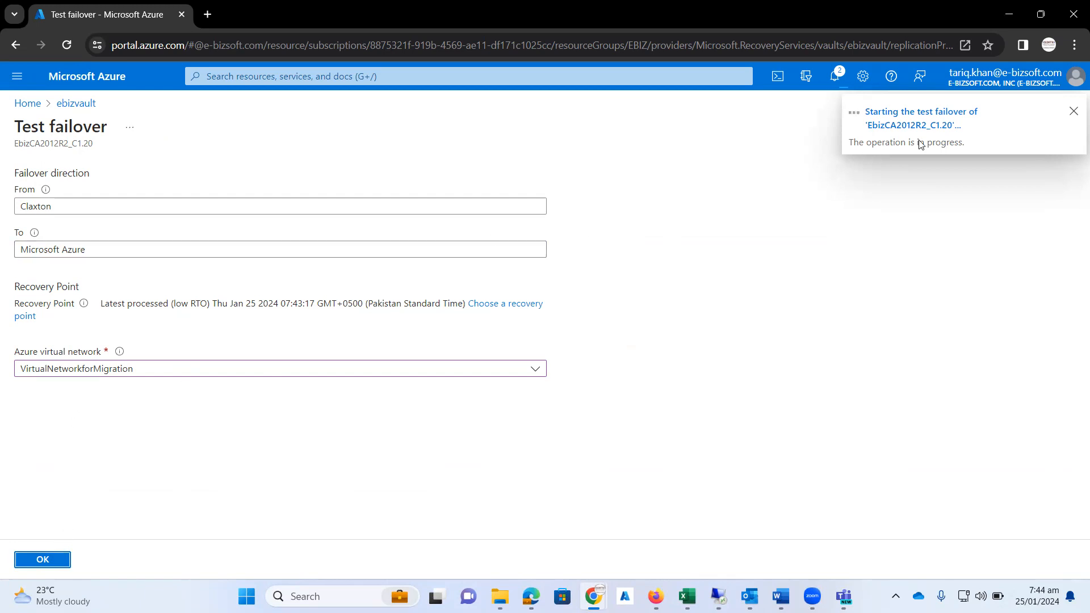
{"action": "left_click", "coordinate": [921, 118]}
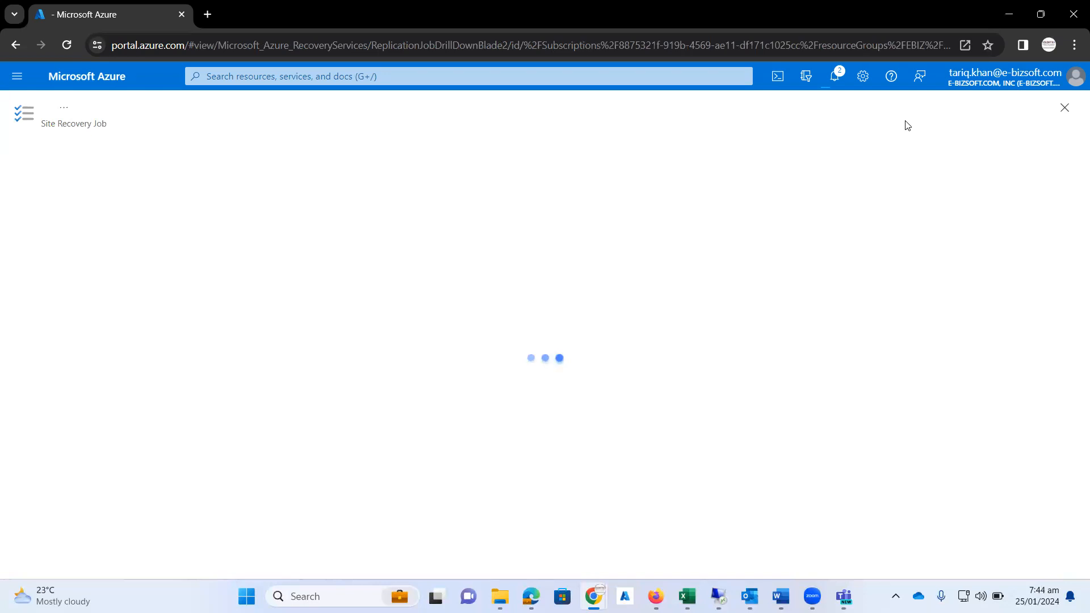